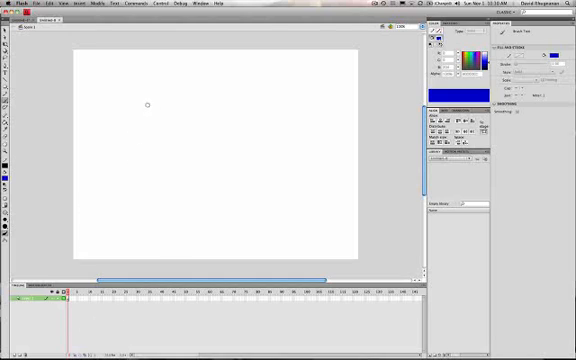
{"action": "mouse_move", "coordinate": [148, 132]}
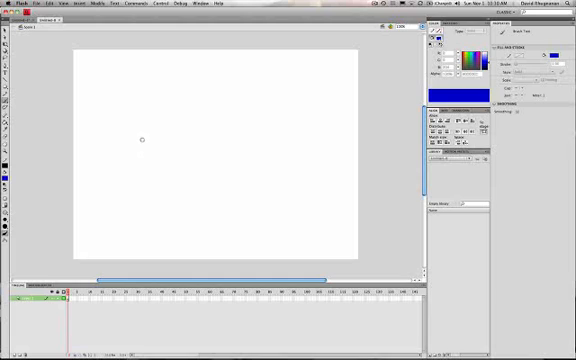
{"action": "mouse_move", "coordinate": [168, 150]}
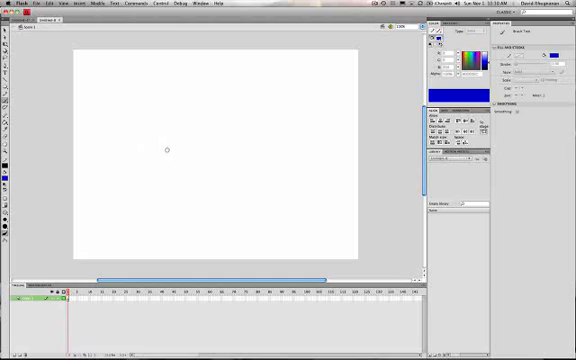
Draw a blue stick figure in a legs-apart stride pose on frame 1.
{"action": "left_click_drag", "start_coordinate": [144, 148], "coordinate": [164, 162]}
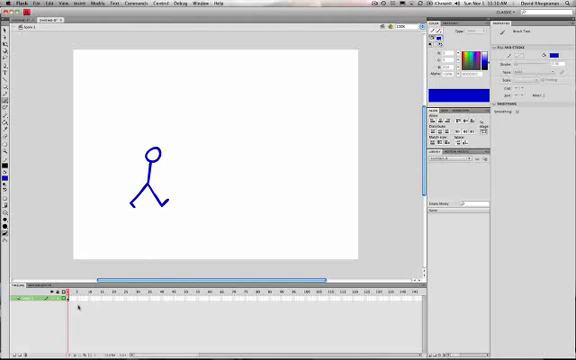
{"action": "mouse_move", "coordinate": [76, 312]}
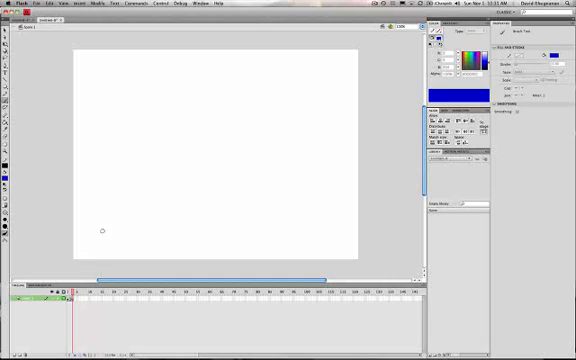
{"action": "mouse_move", "coordinate": [128, 224]}
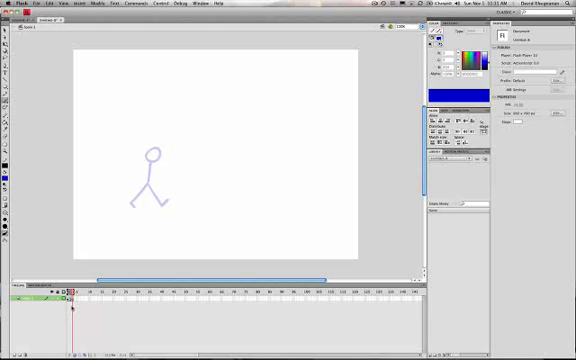
{"action": "mouse_move", "coordinate": [72, 308]}
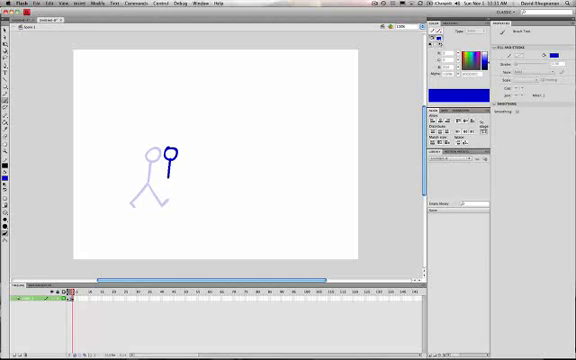
Draw the second walking pose, legs close together, traced over the ghosted first pose.
{"action": "left_click_drag", "start_coordinate": [170, 160], "coordinate": [176, 204]}
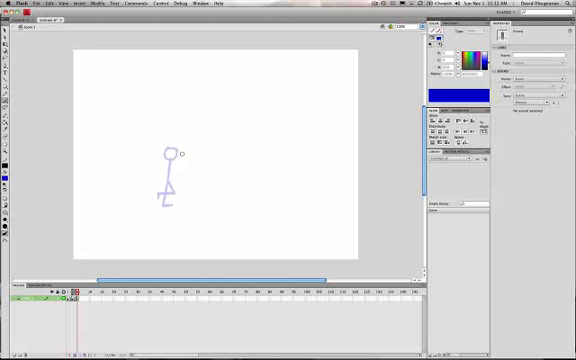
Draw the round head of the next pose beside the faded previous figure.
{"action": "left_click_drag", "start_coordinate": [176, 152], "coordinate": [190, 160]}
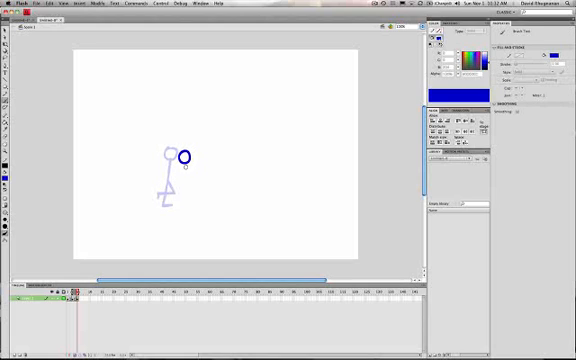